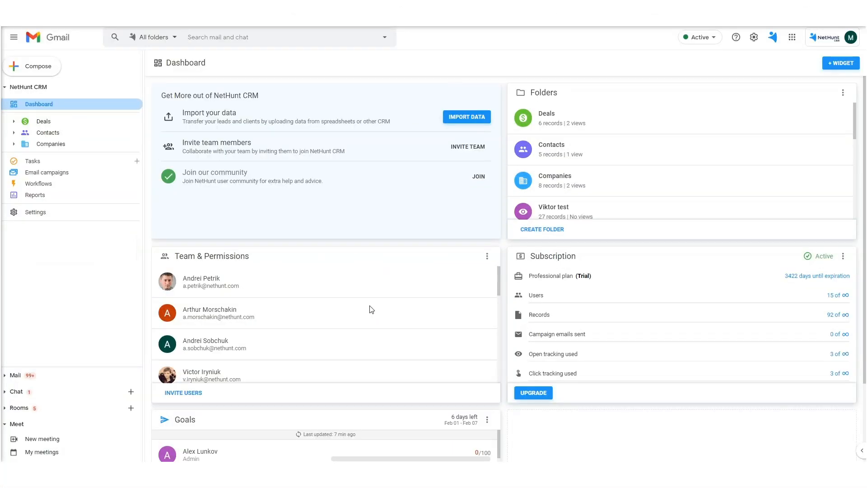
pyautogui.moveTo(365, 305)
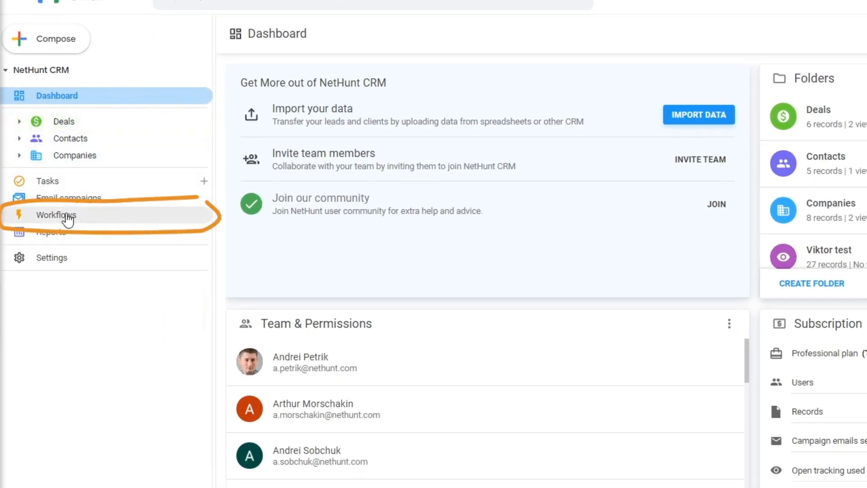
# Step: Go to the automated Workflows section from the CRM sidebar
pyautogui.click(55, 215)
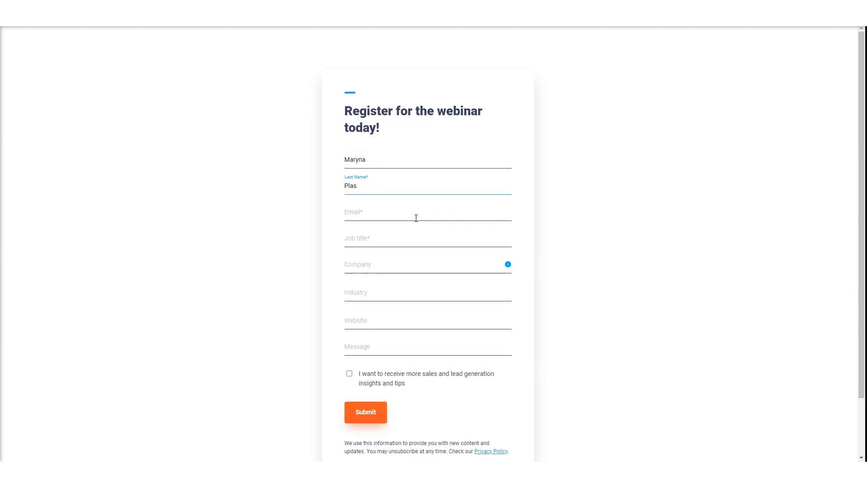
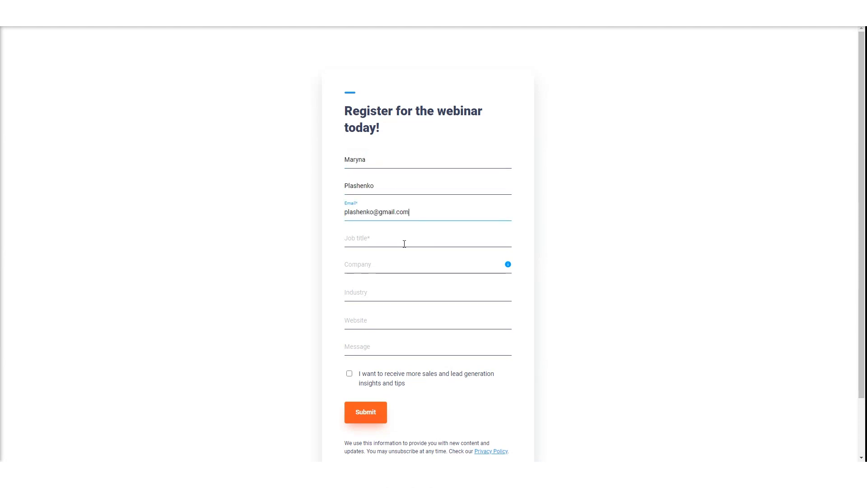
pyautogui.write('NetHunt')
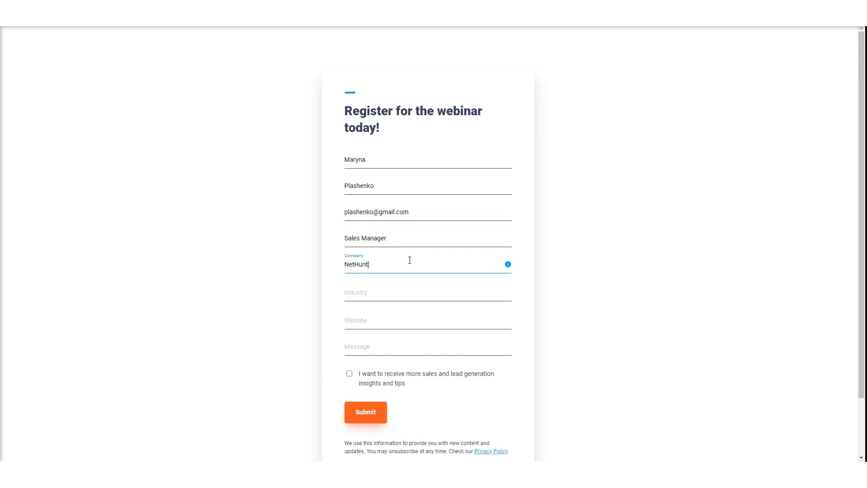
pyautogui.write('nethunt.com')
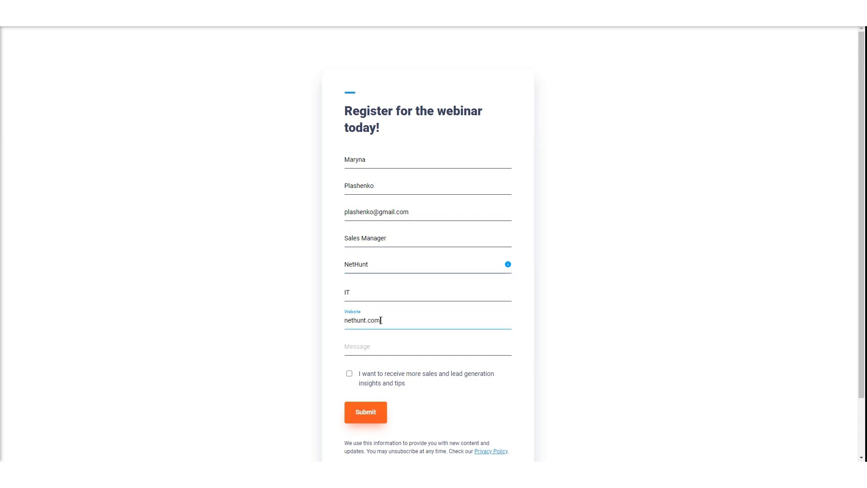
pyautogui.write('need a recording of a')
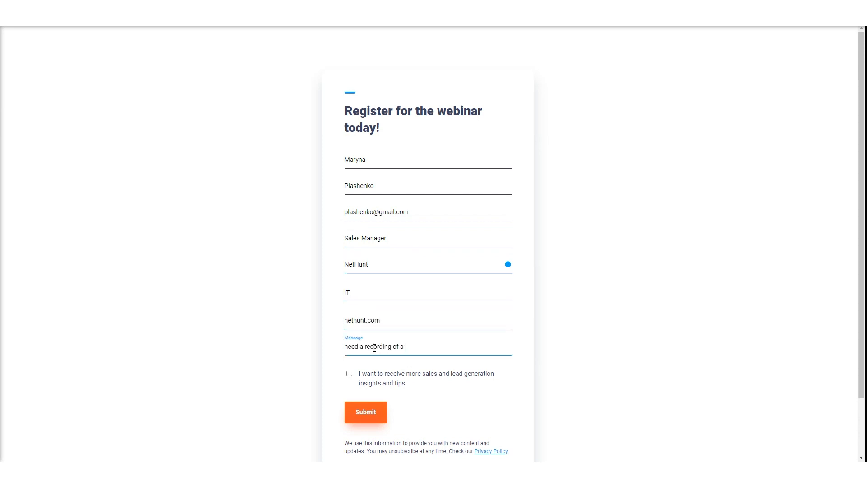
pyautogui.click(365, 411)
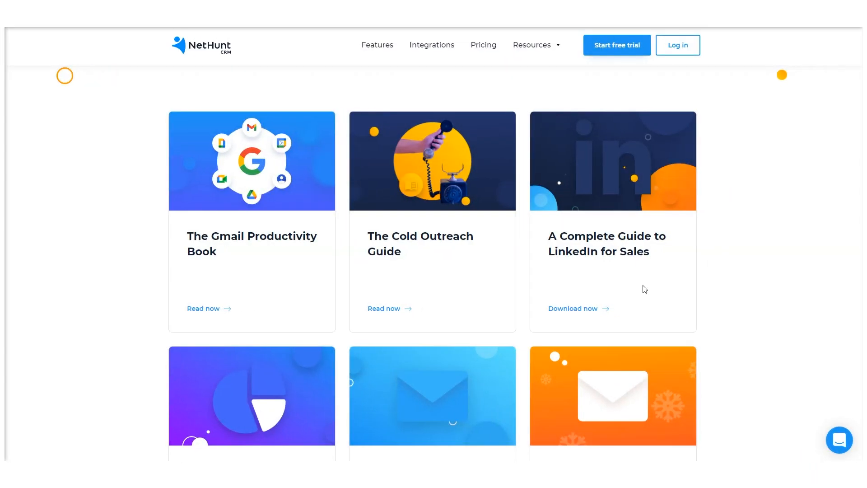
pyautogui.click(573, 308)
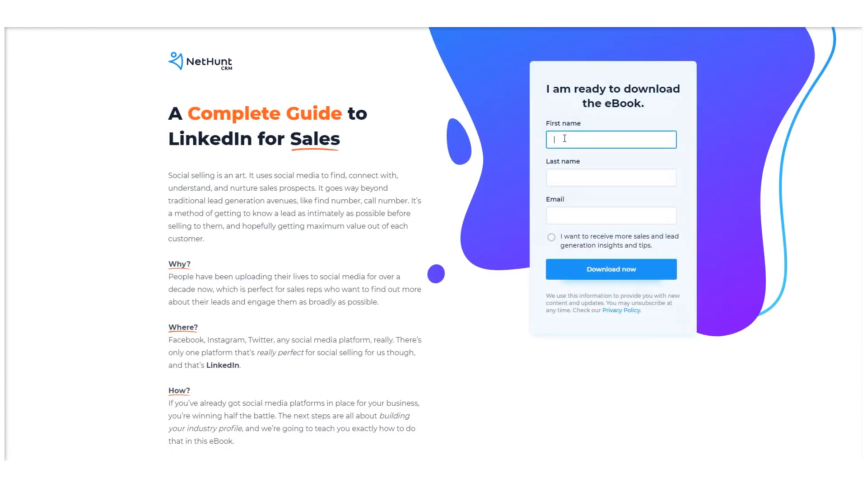
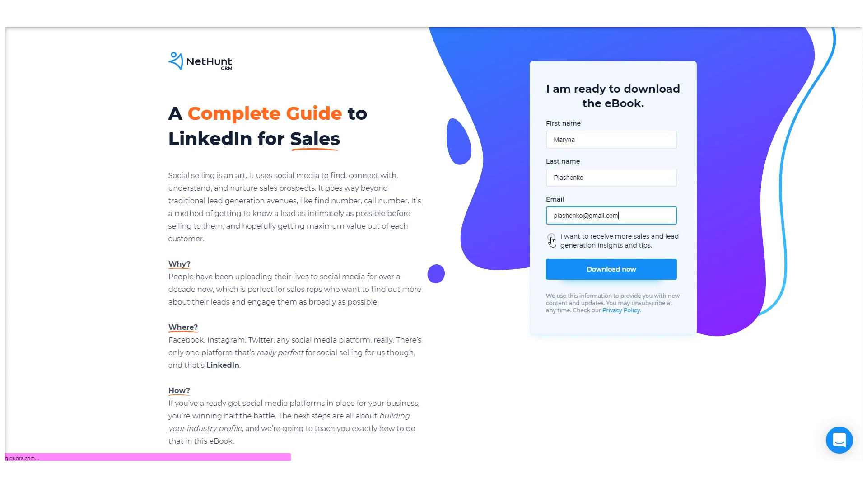
pyautogui.click(611, 269)
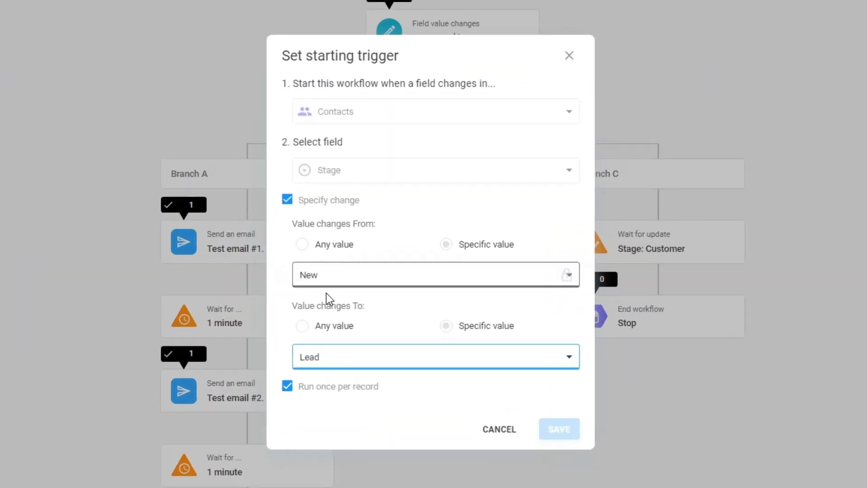
# Step: Cancel the New-to-Lead trigger settings and return to the three-branch drip workflow canvas
pyautogui.click(558, 428)
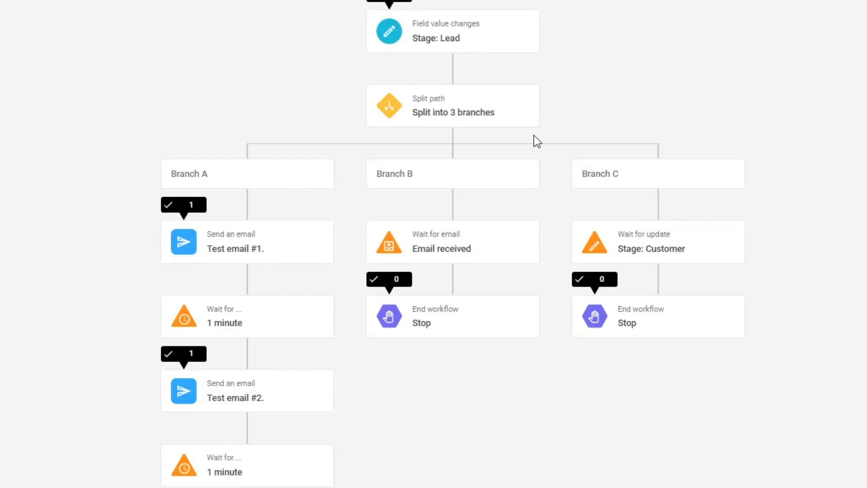
pyautogui.moveTo(373, 153)
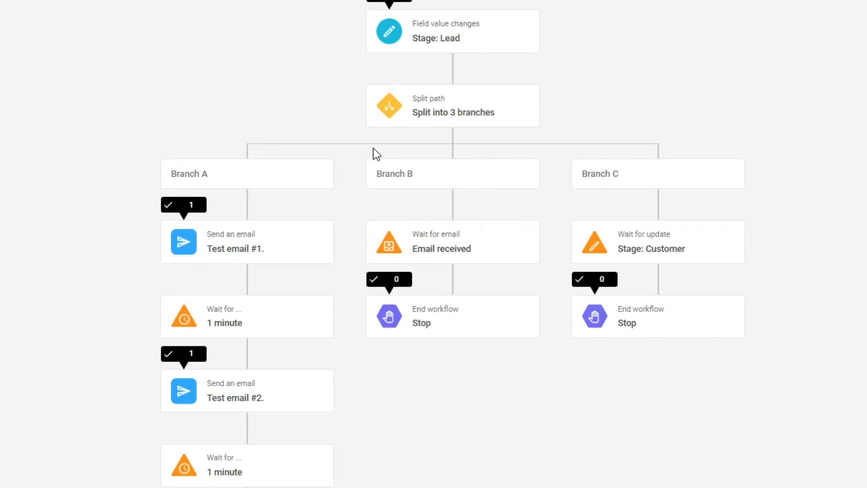
pyautogui.click(657, 241)
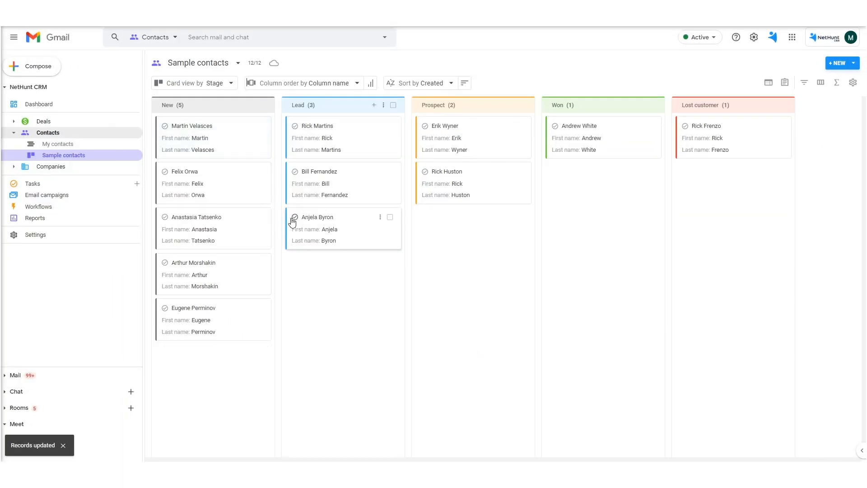
# Step: Open a Lead-stage contact's record on the Sample contacts board
pyautogui.click(315, 125)
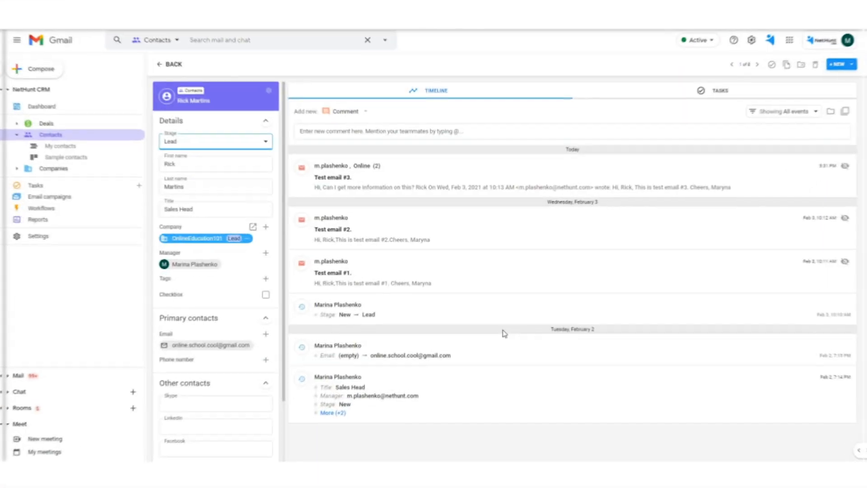
pyautogui.moveTo(494, 333)
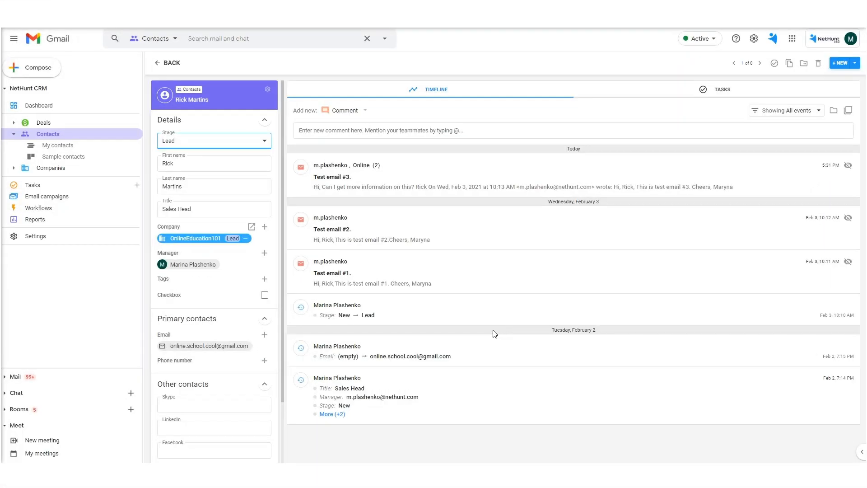
pyautogui.moveTo(708, 281)
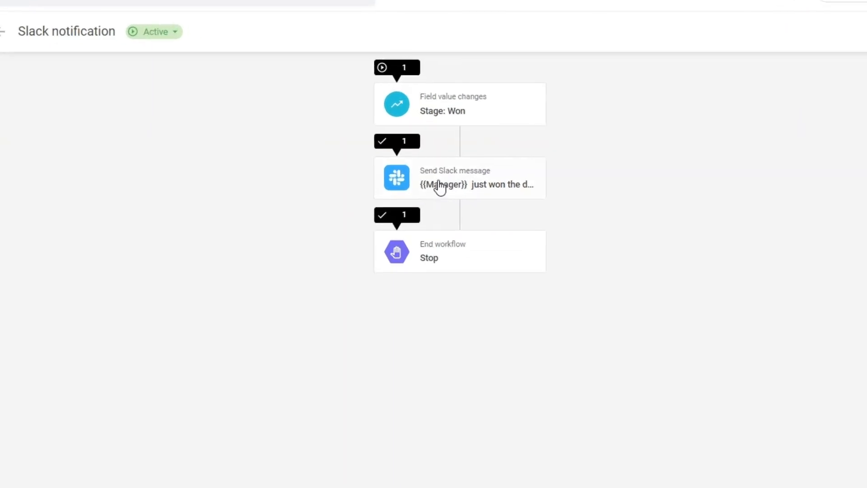
# Step: Open the Send Slack message step of the Stage-becomes-Won workflow
pyautogui.click(458, 178)
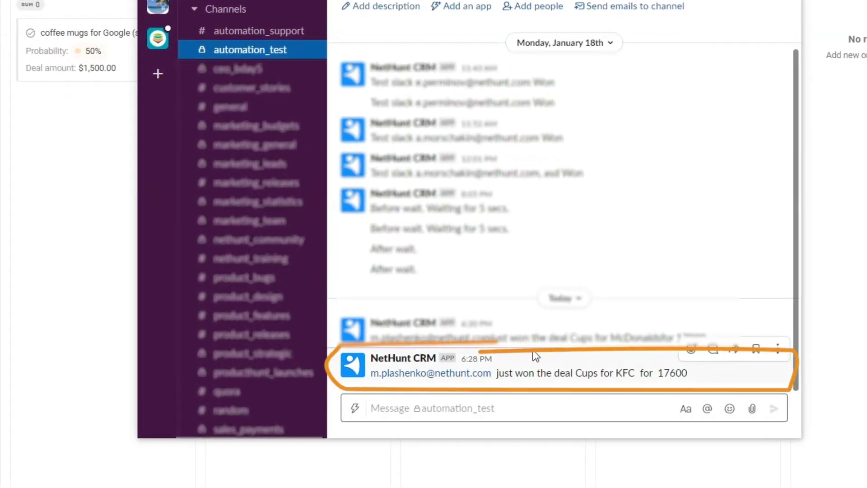
pyautogui.moveTo(733, 371)
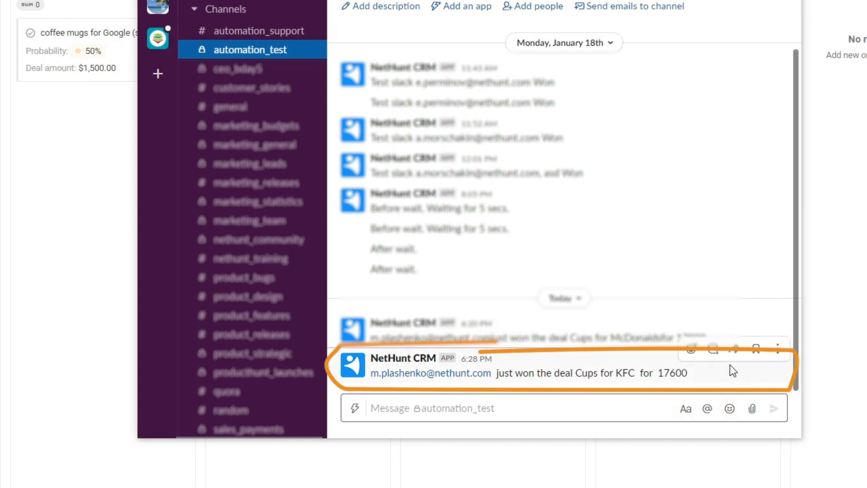